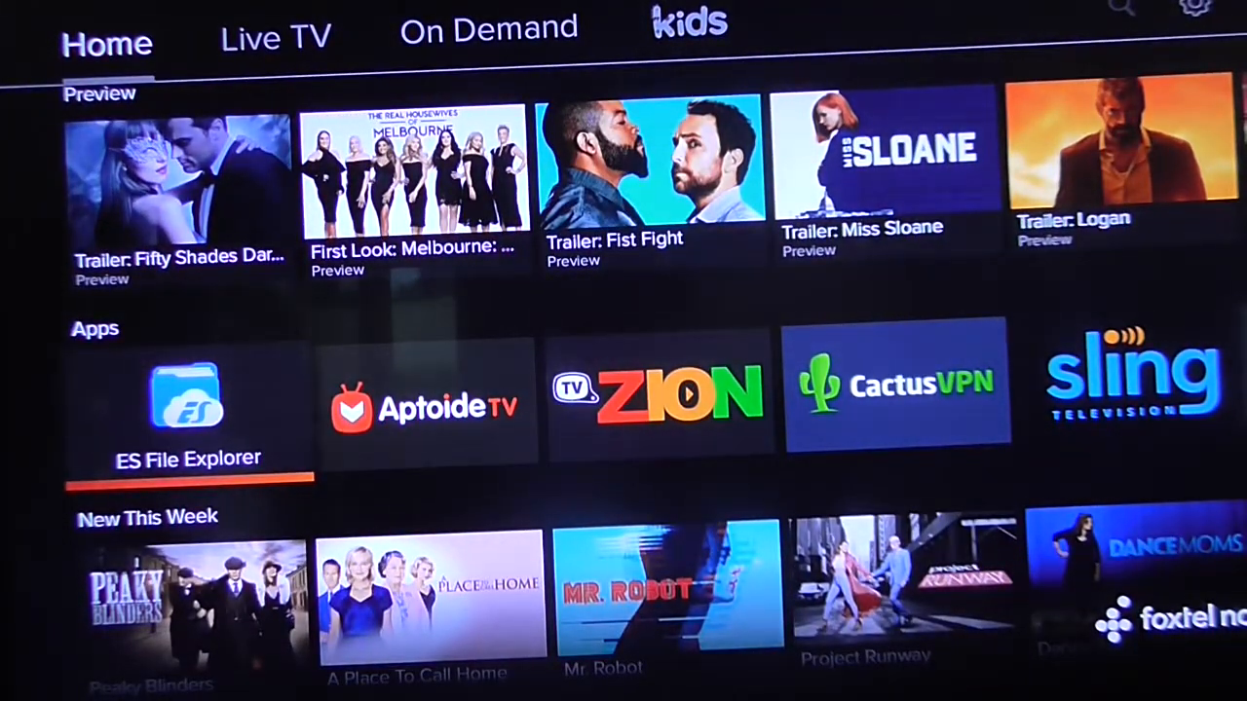
Step: Launch ES File Explorer from the Android TV home screen's Apps row
left_click(188, 400)
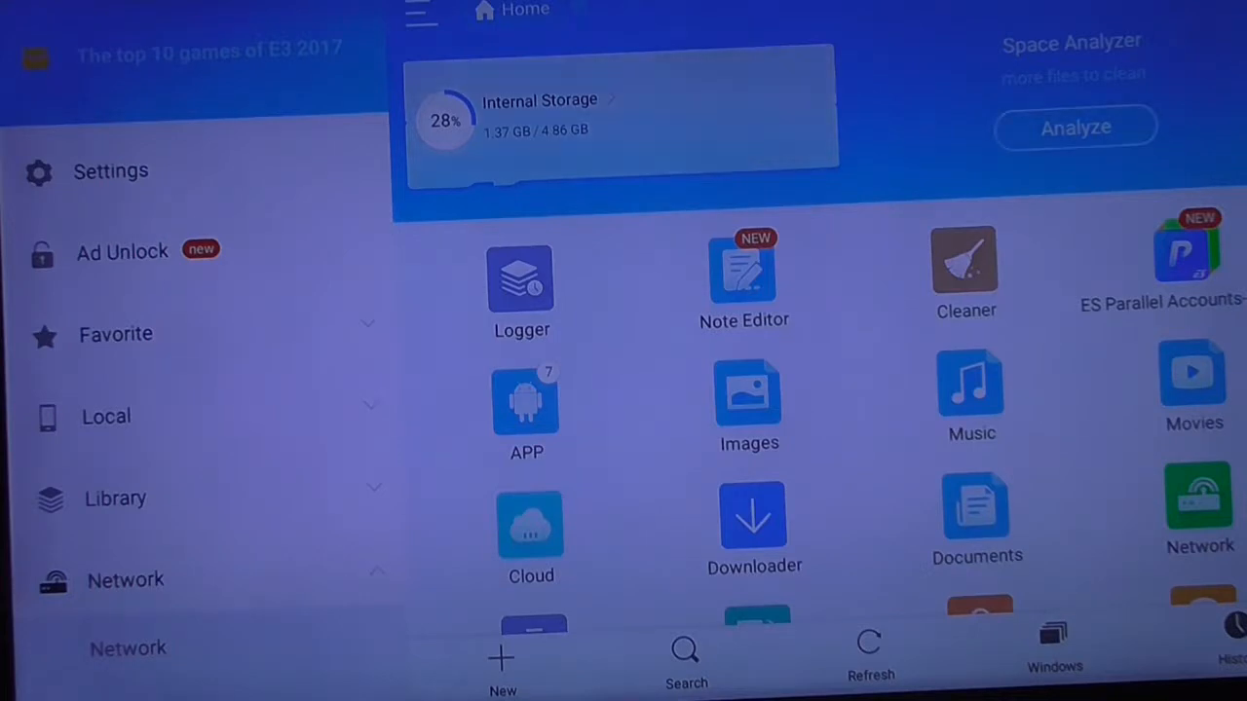
Step: Go to Network > Cloud and open the linked Google Drive account
left_click(115, 498)
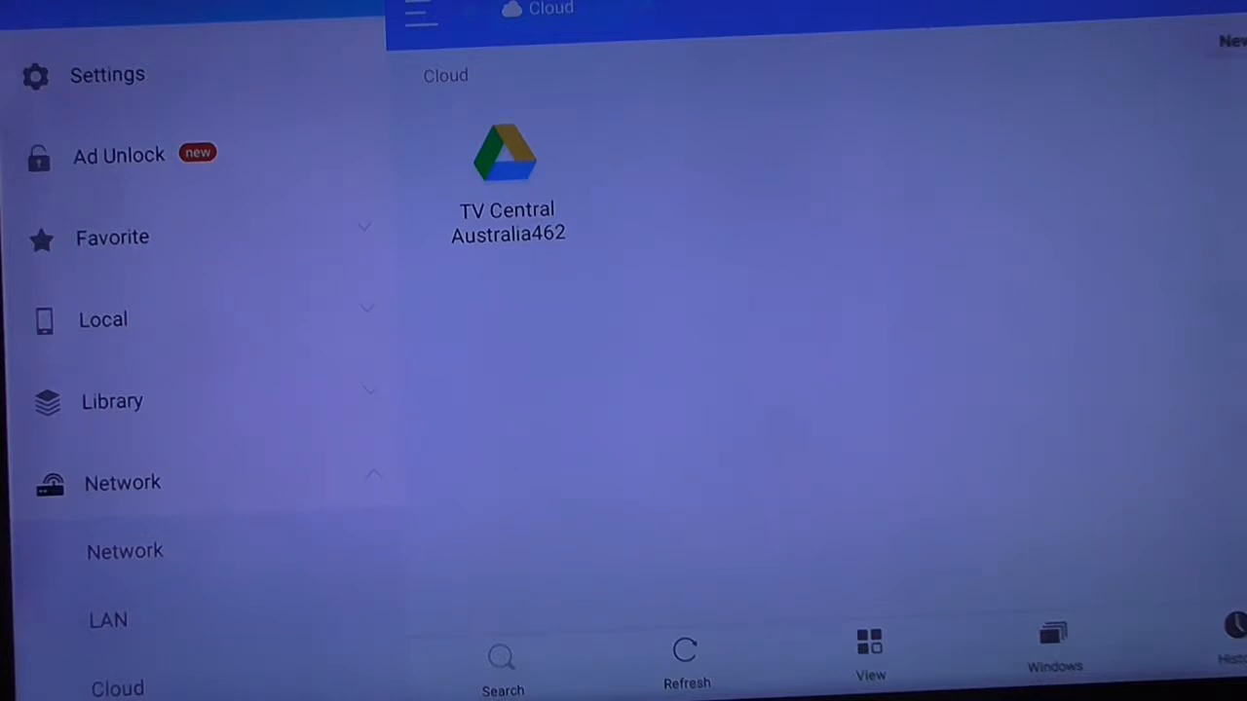
left_click(507, 175)
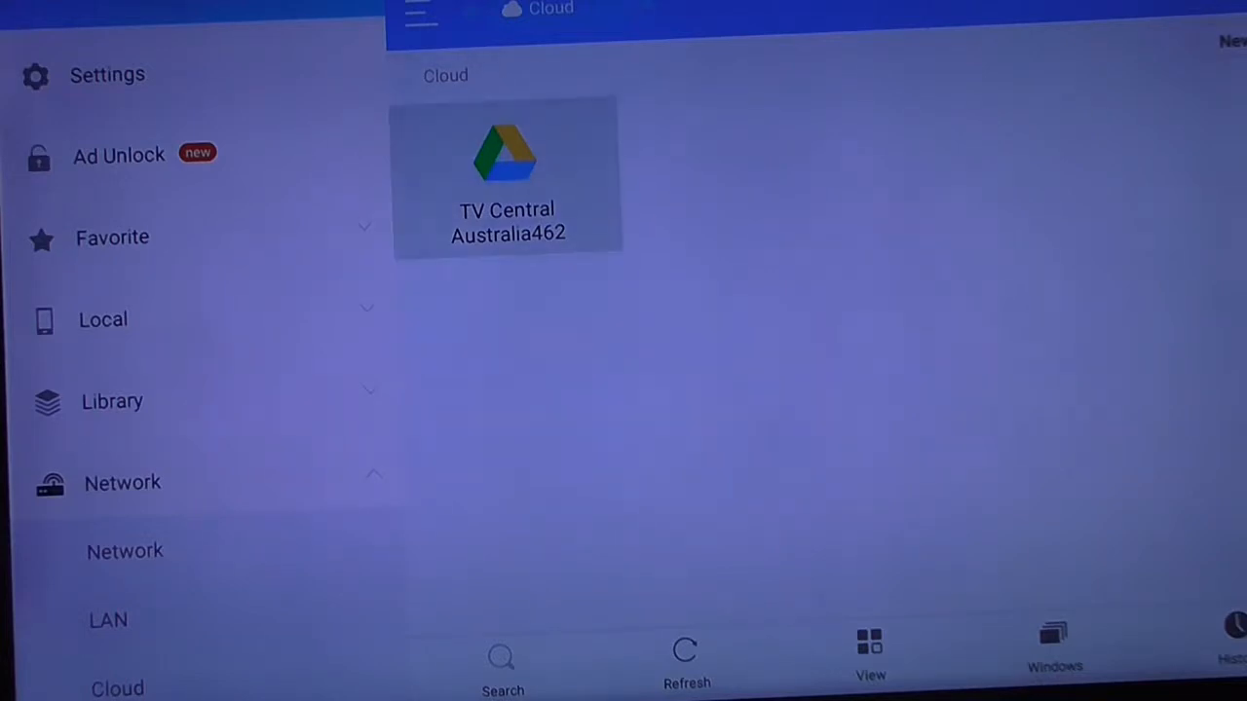
double_click(507, 176)
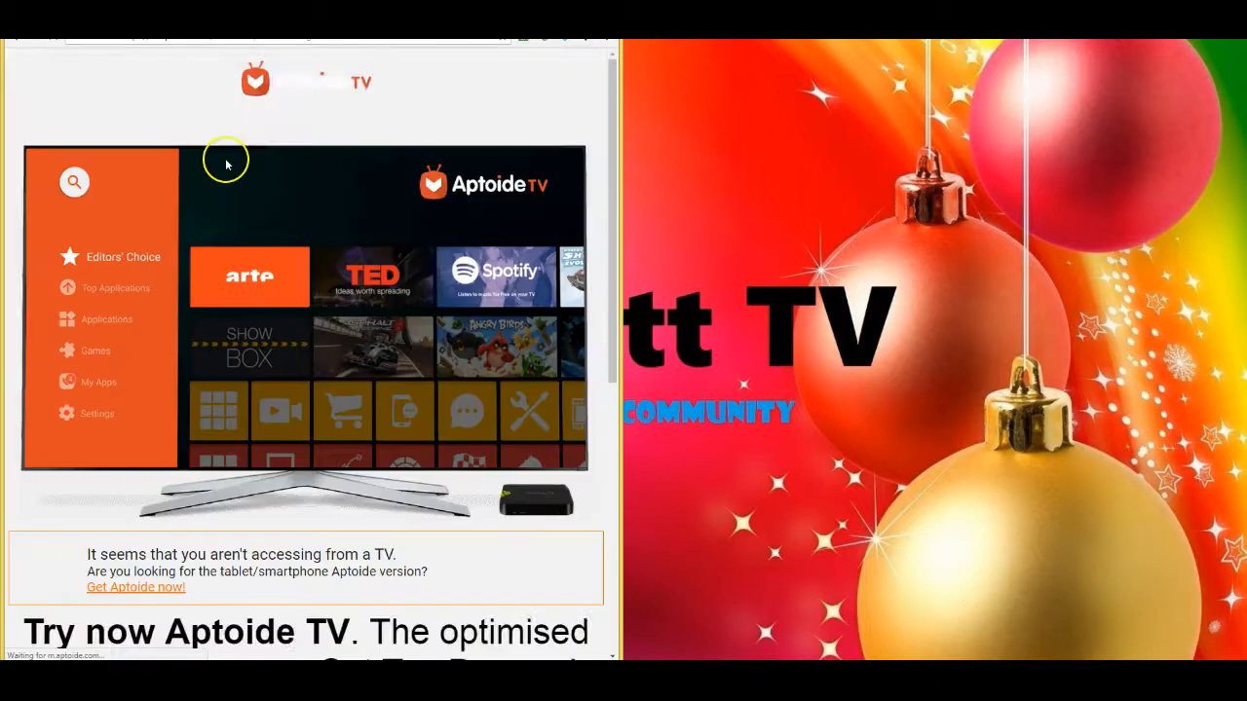
Step: Scroll the Aptoide TV page and start the 'Install Aptoide TV' APK download
scroll("down", 3)
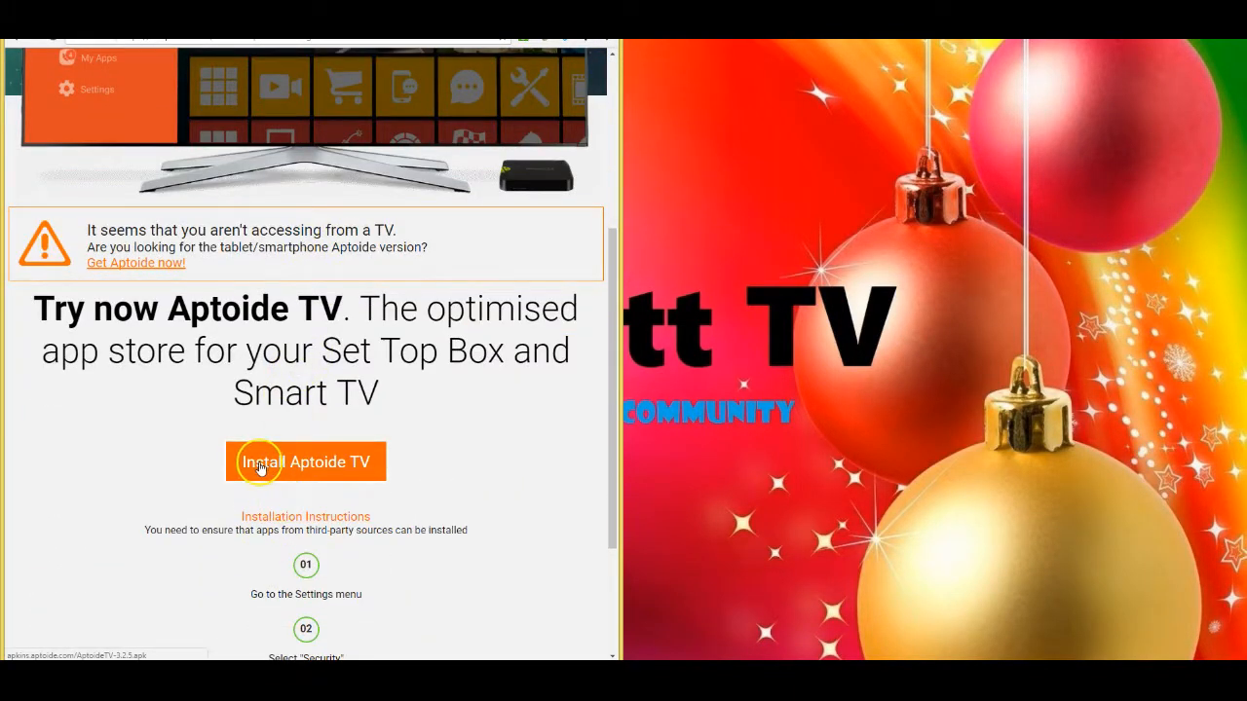
left_click(304, 461)
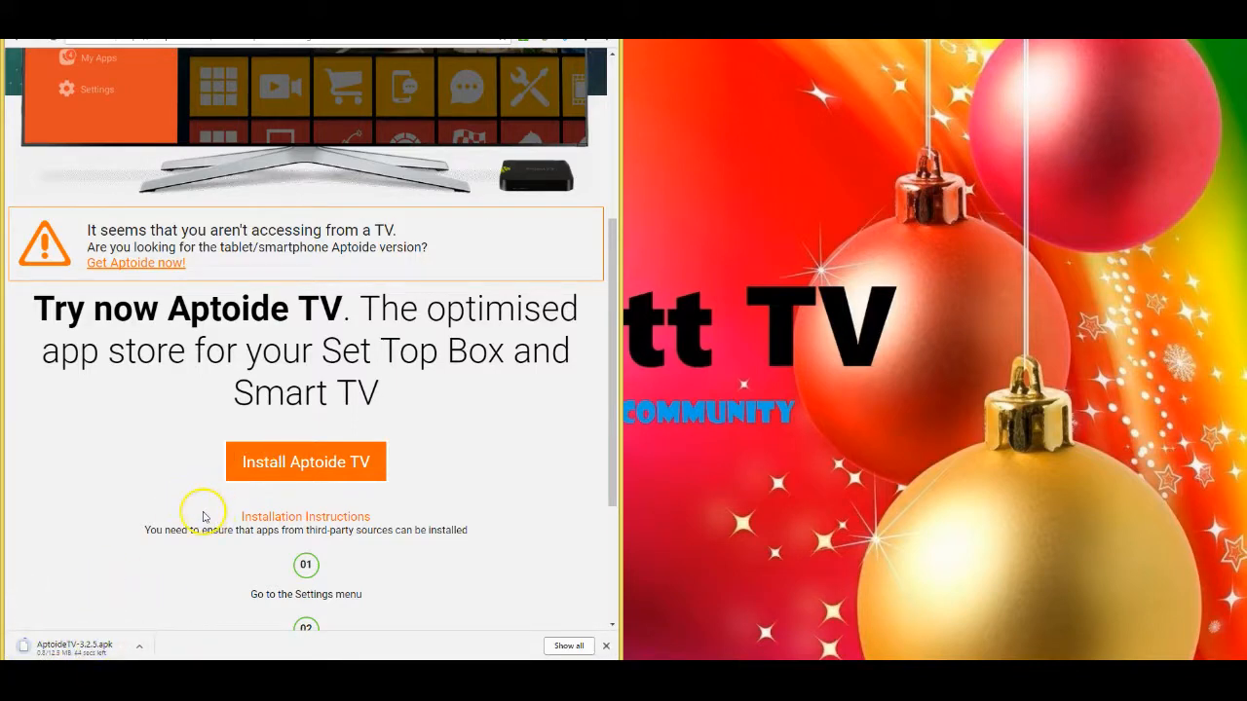
mouse_move(876, 112)
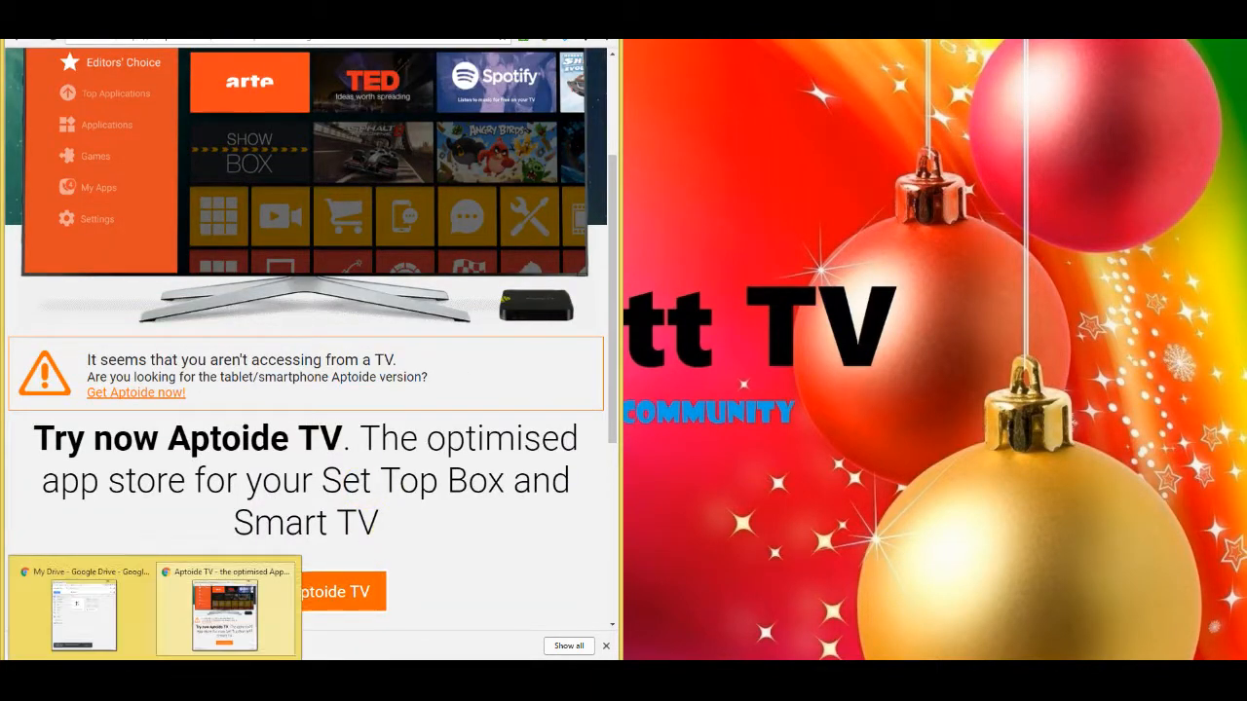
Step: Upload AptoideTV-3.2.5.apk from the Videos folder into My Drive
left_click(305, 591)
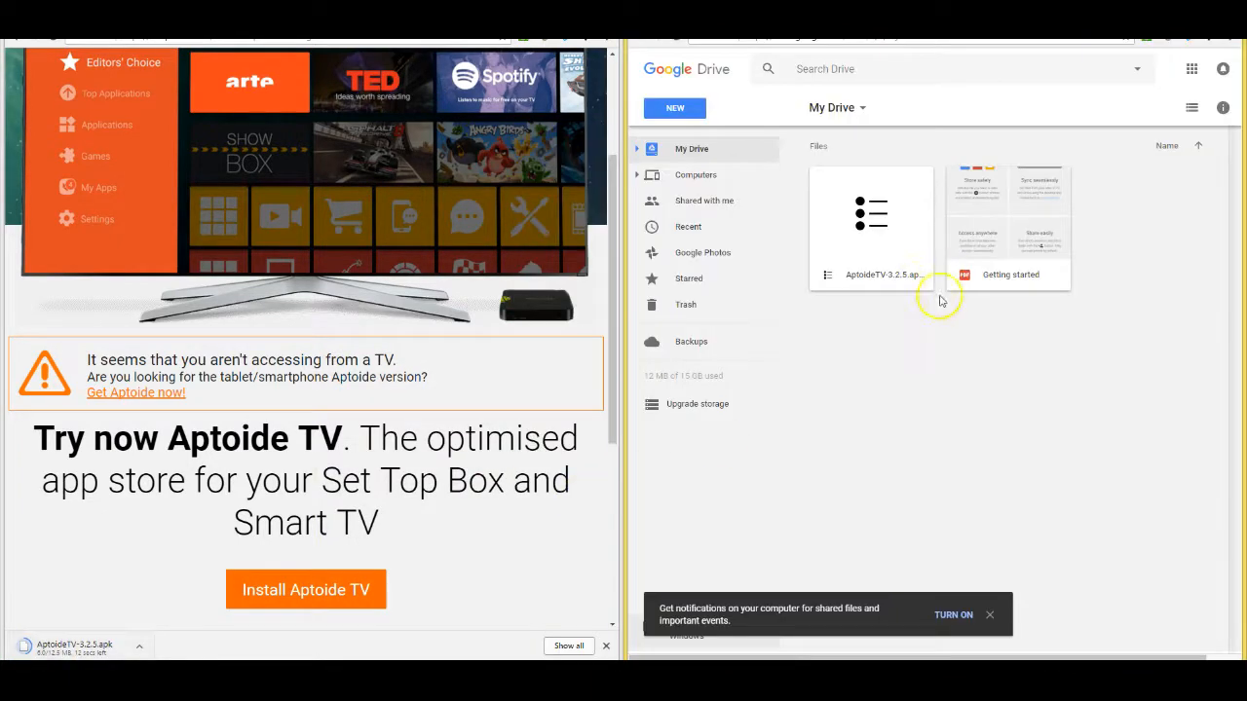
mouse_move(285, 188)
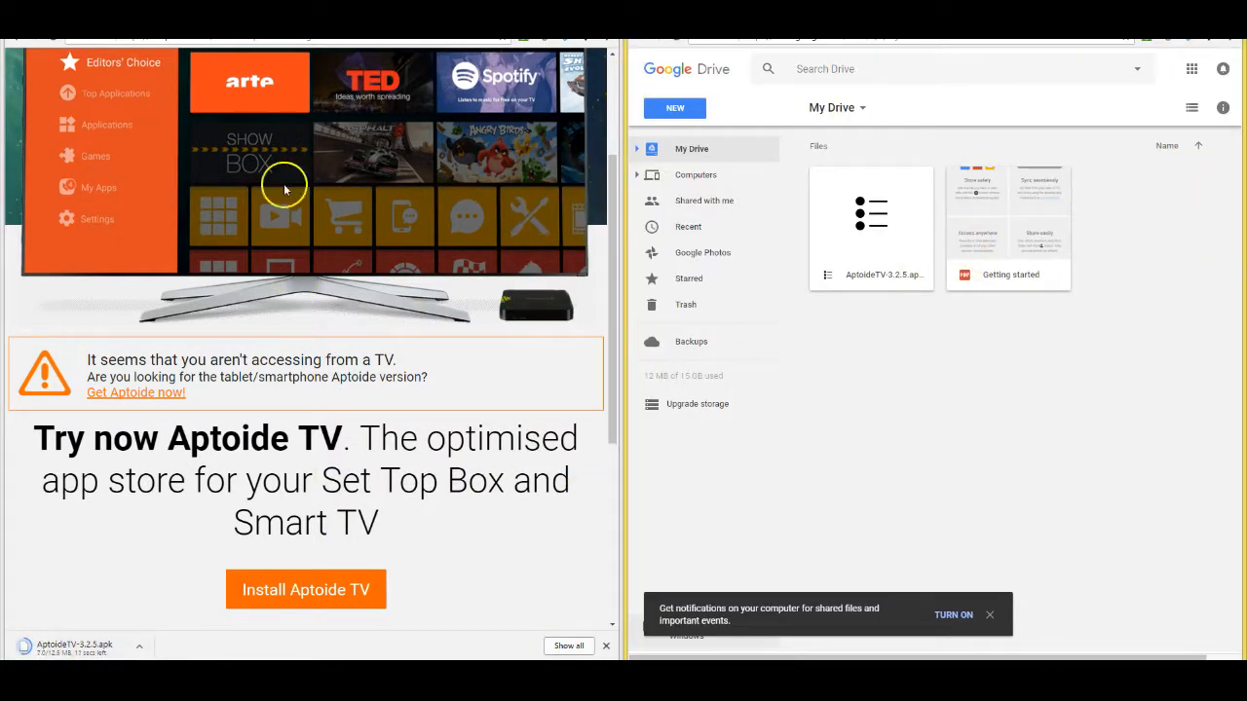
mouse_move(430, 515)
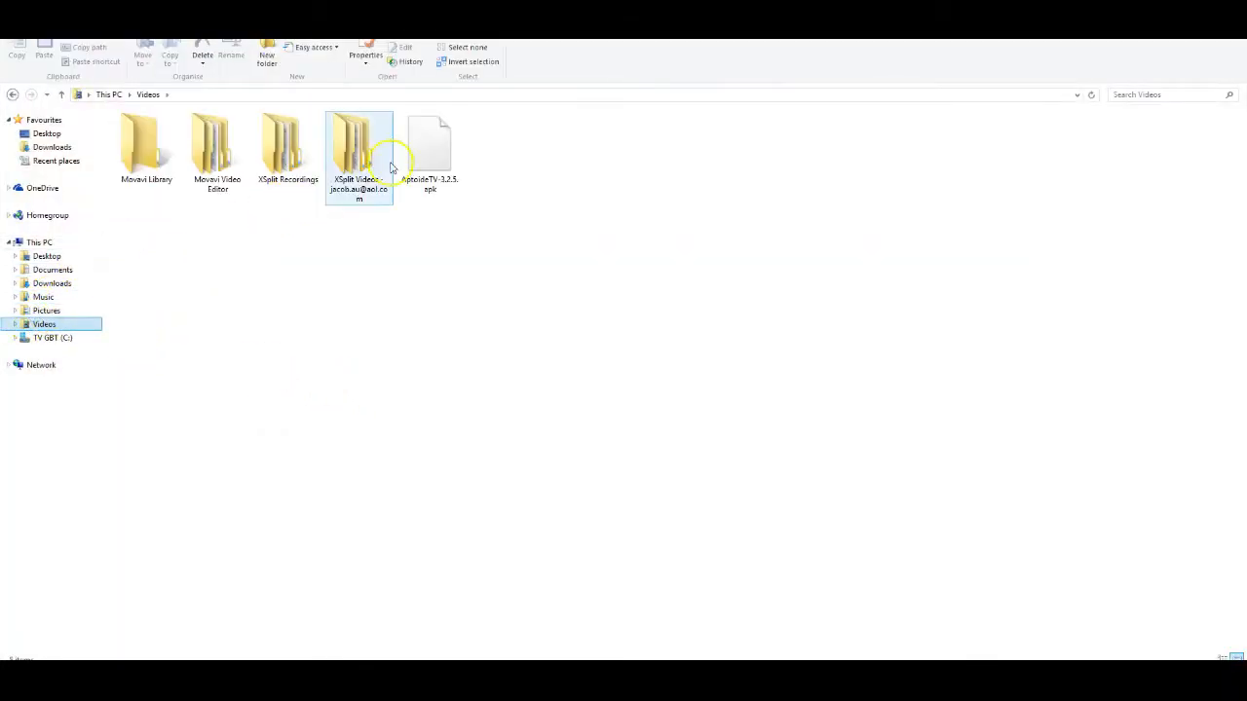
left_click(429, 151)
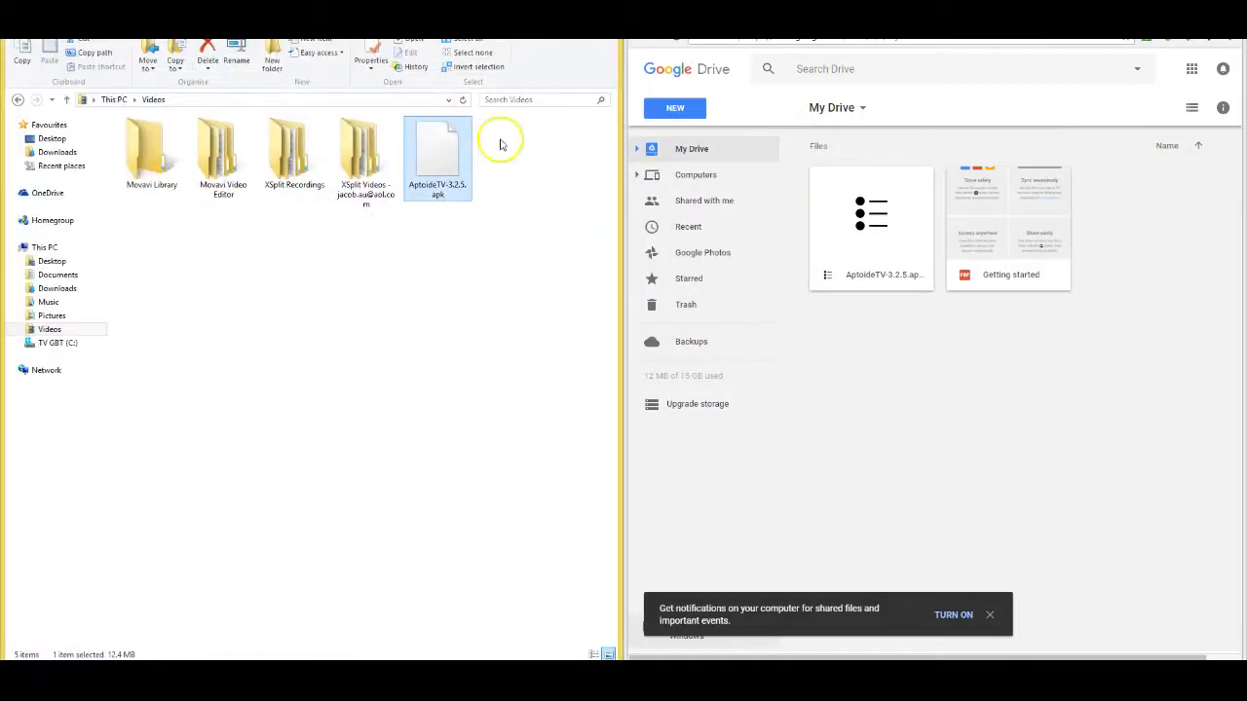
left_click_drag(437, 156, 538, 248)
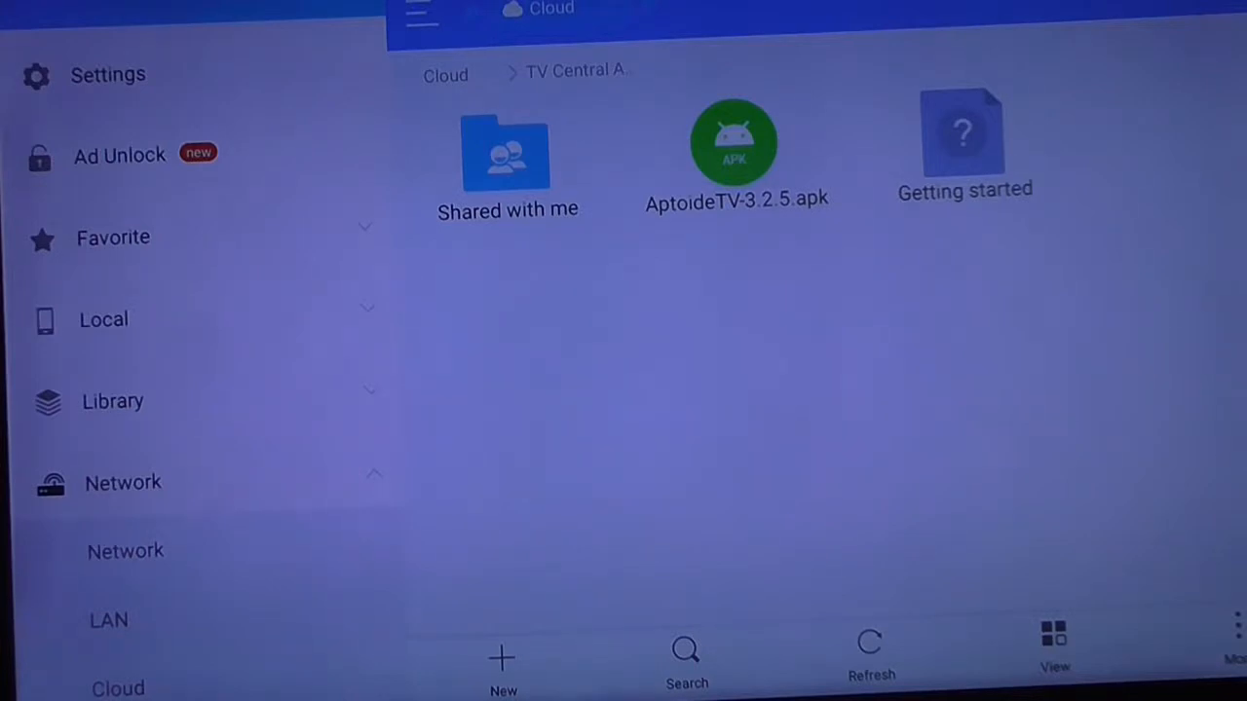
Step: Select AptoideTV-3.2.5.apk in the Drive folder and open its Properties dialog
left_click(507, 161)
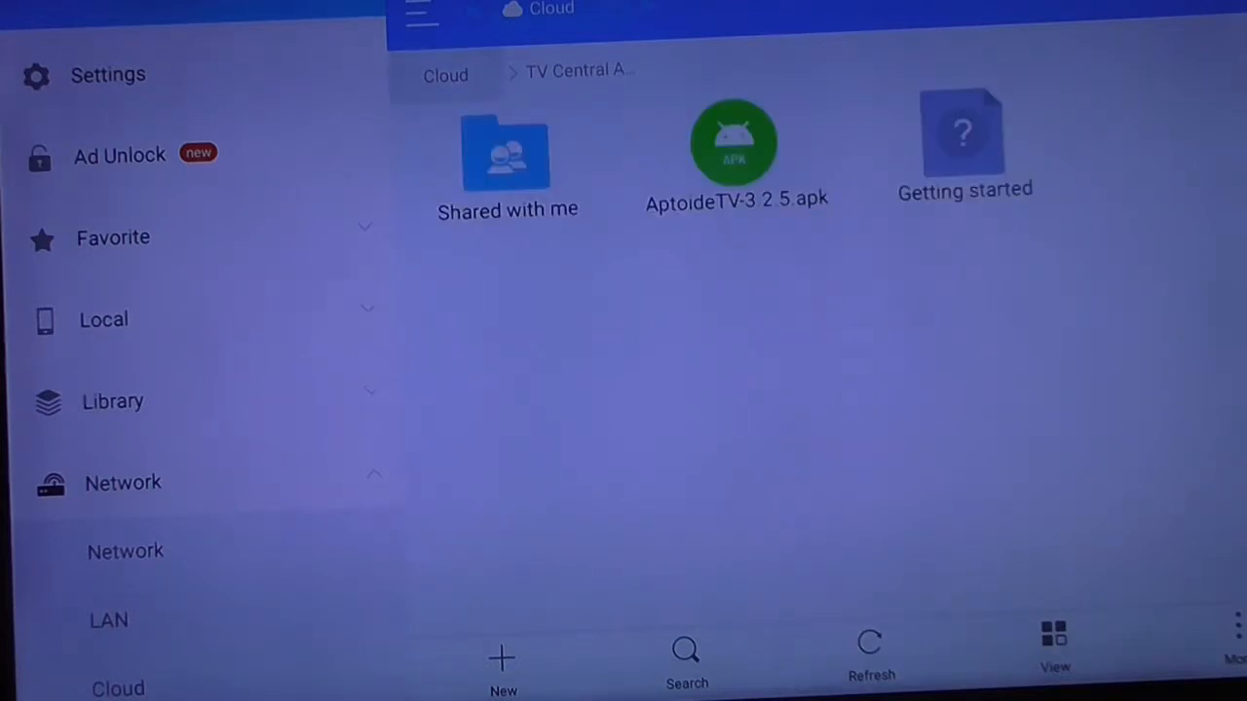
left_click(736, 156)
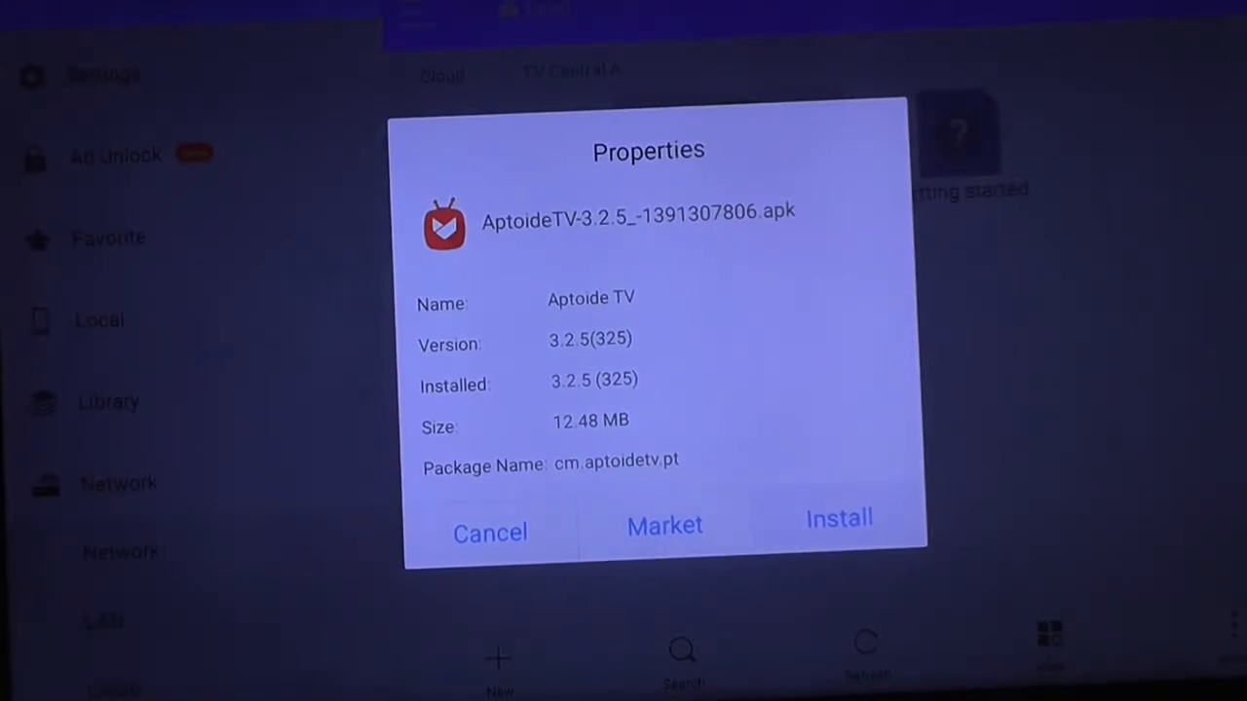
Step: Install the Aptoide TV 3.2.5 package through Properties and the package installer
left_click(839, 518)
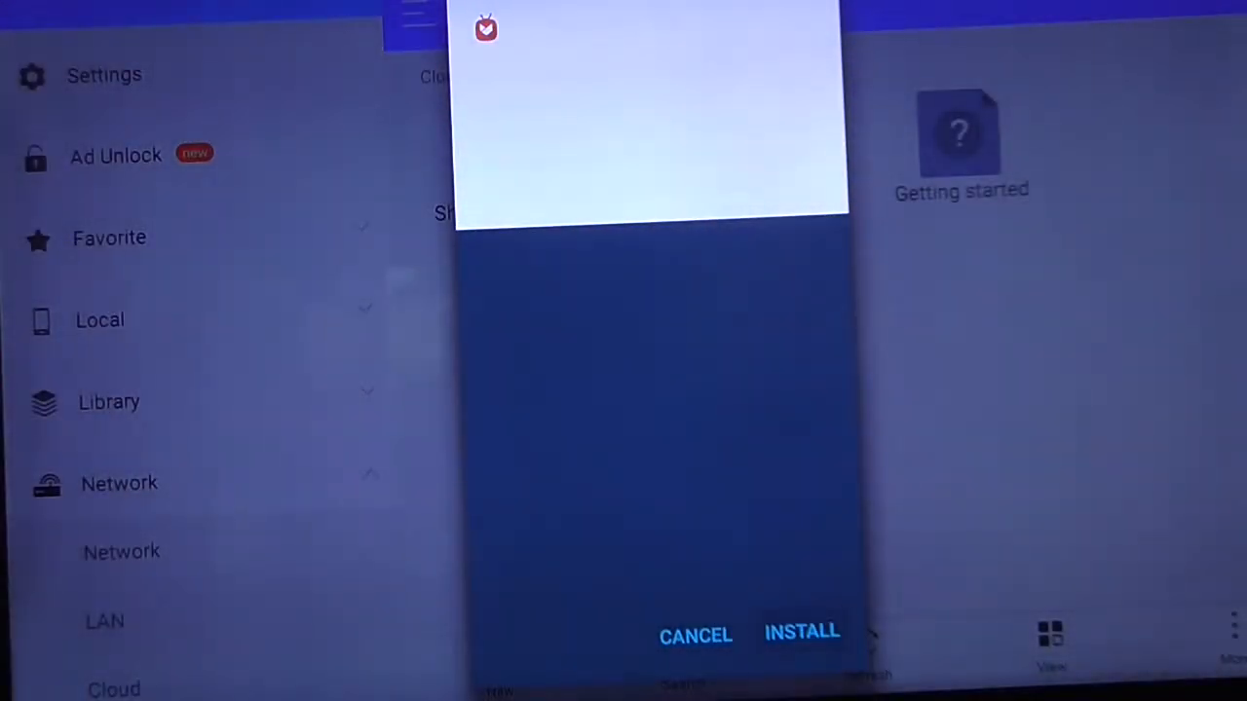
left_click(801, 632)
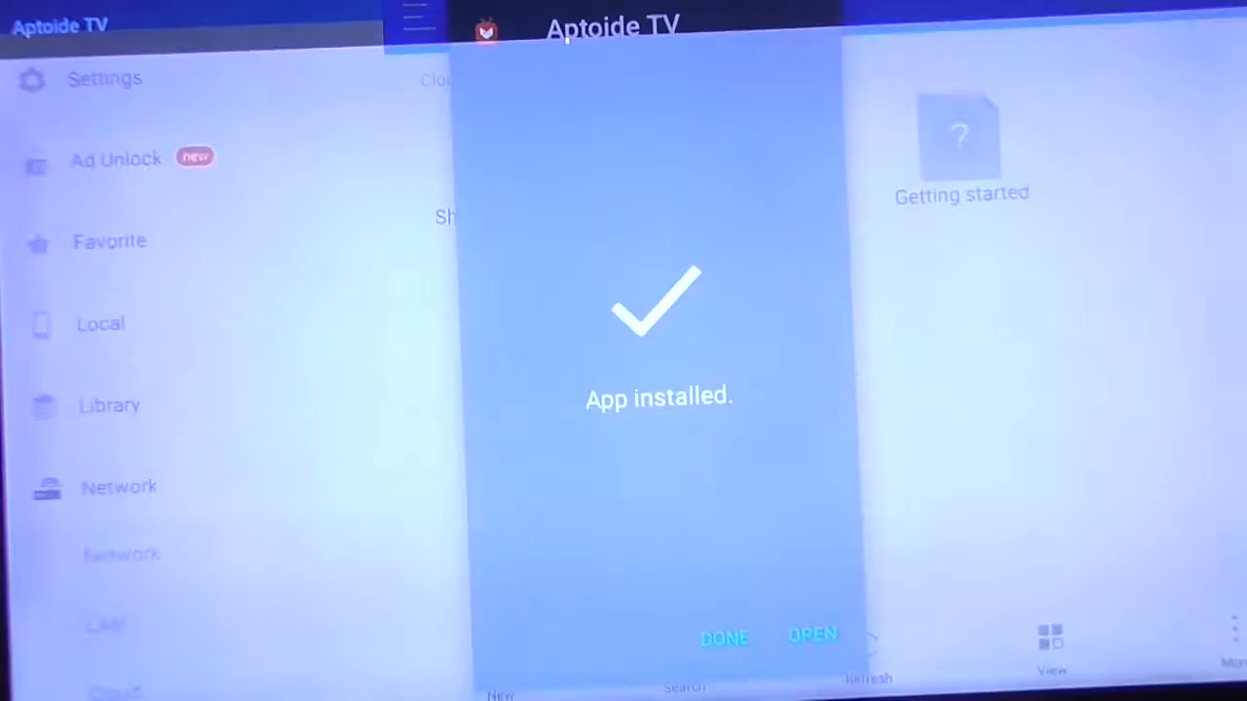
Step: Open Aptoide TV and select Speedtest by Ookla from the Editors' Choice row
left_click(811, 635)
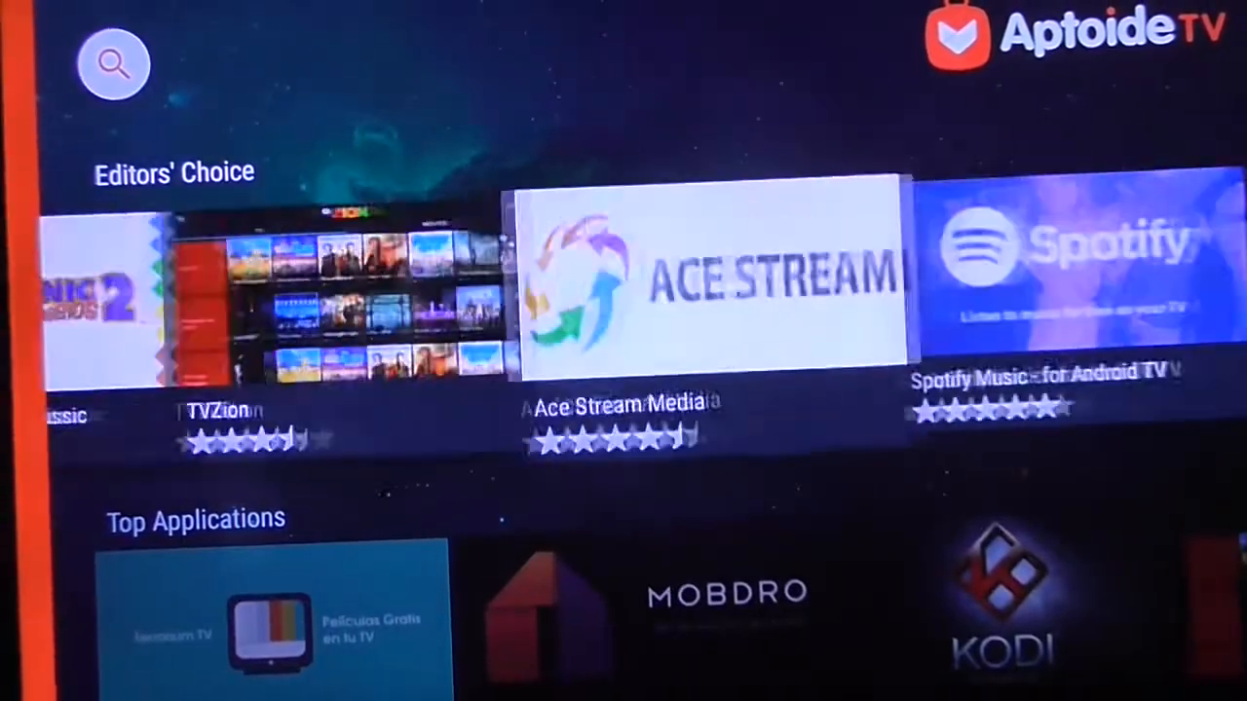
scroll("right", 3)
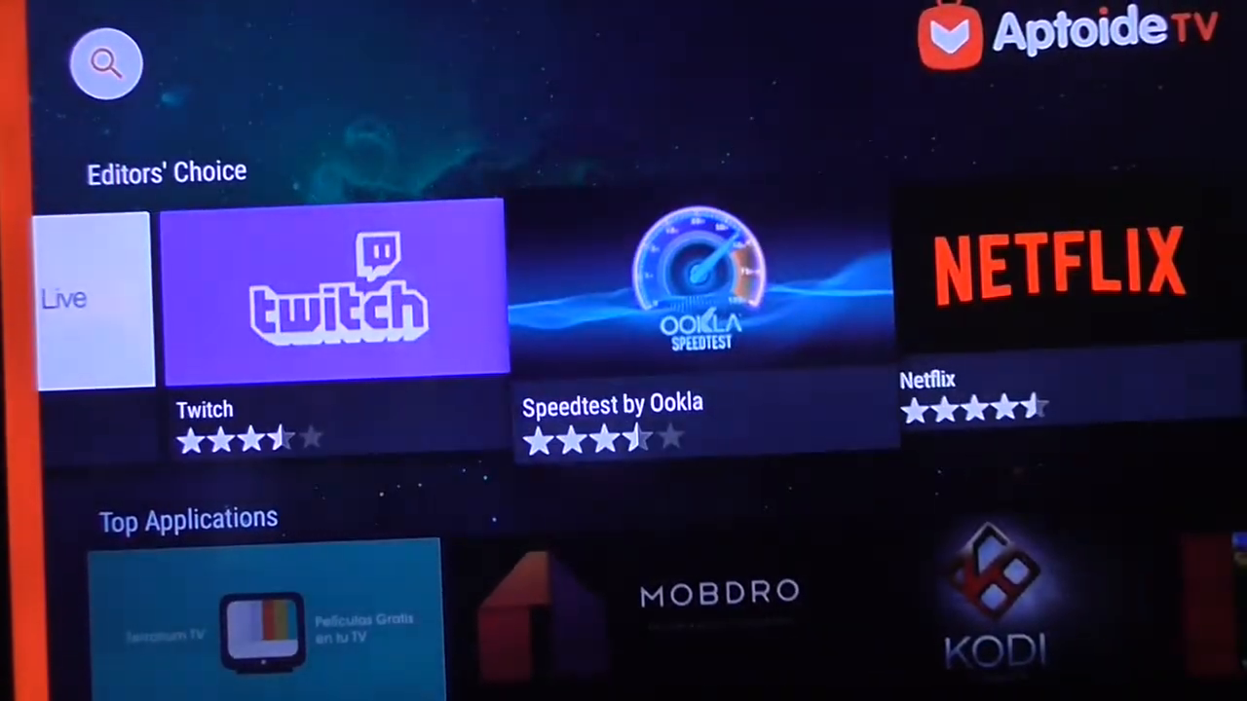
left_click(701, 282)
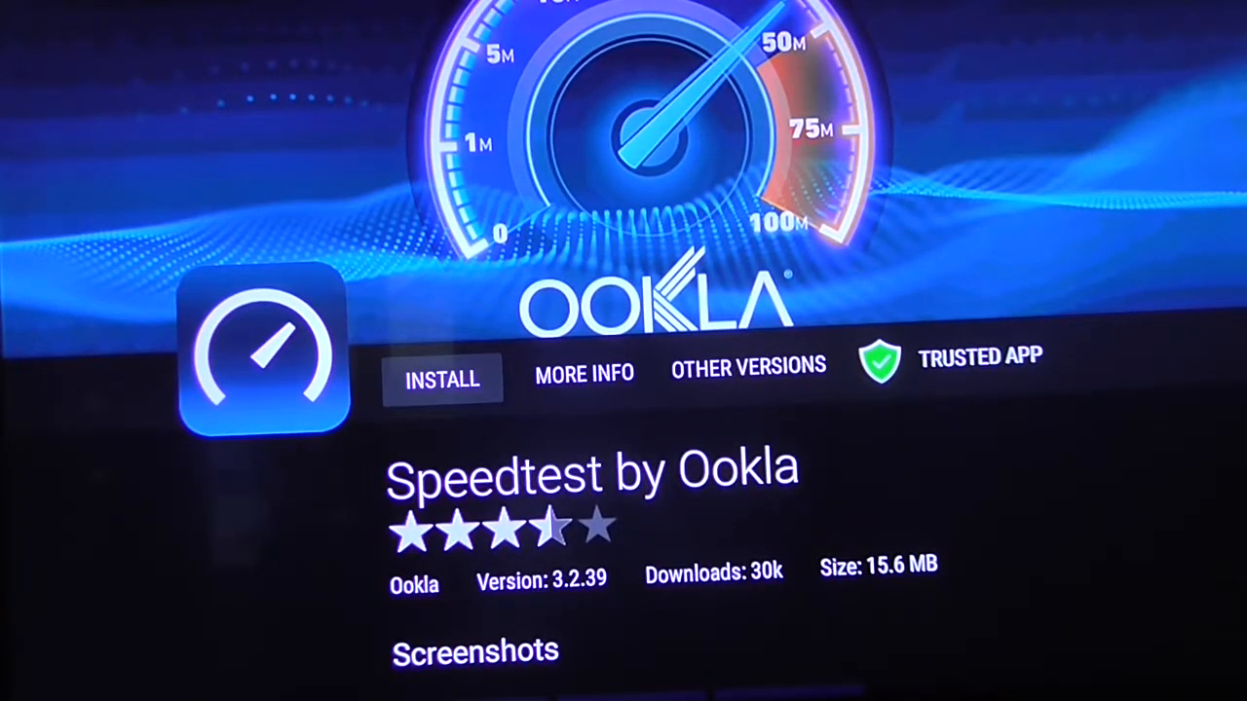
Step: Start installing Speedtest by Ookla from its app page
left_click(442, 379)
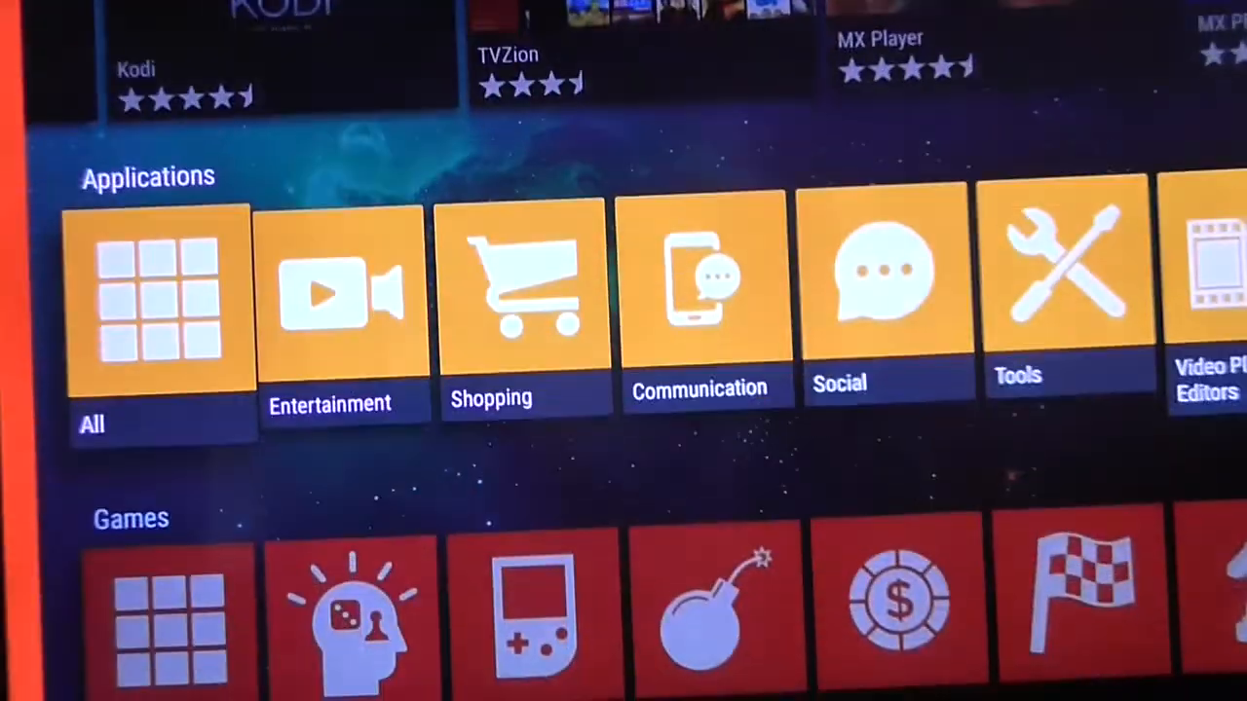
Step: Scroll down to Applications and open the Entertainment category
scroll("down", 3)
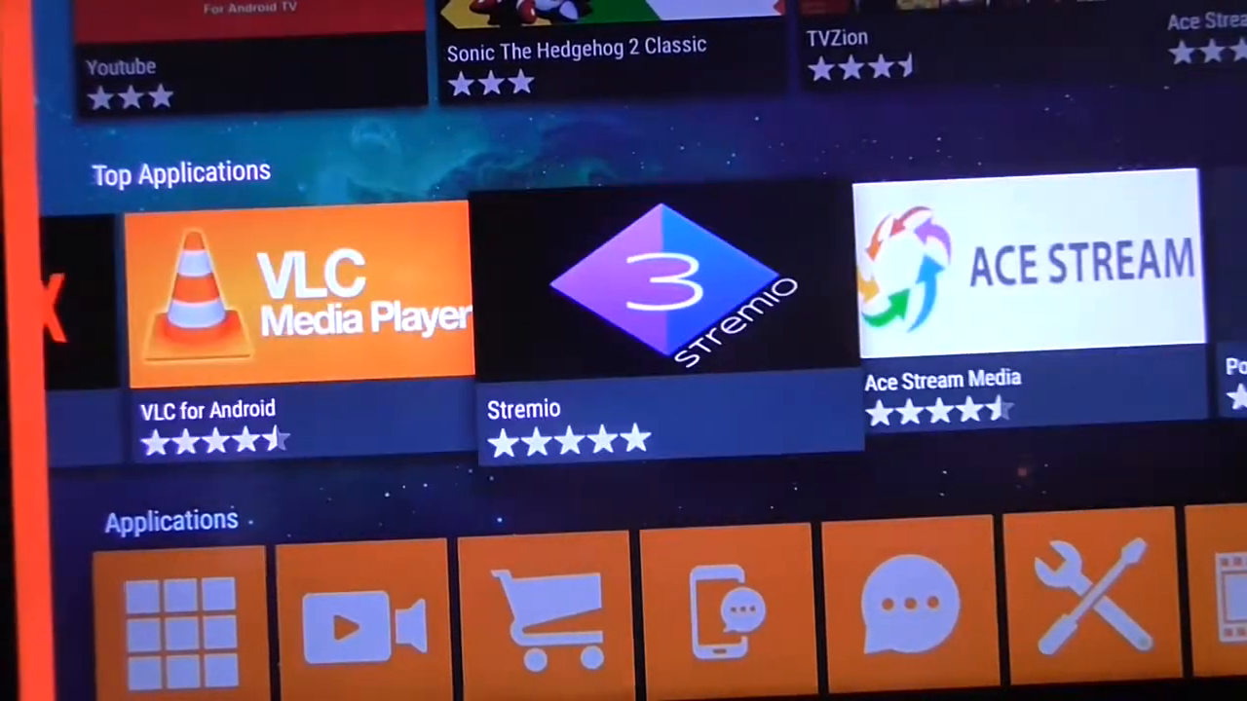
left_click(667, 293)
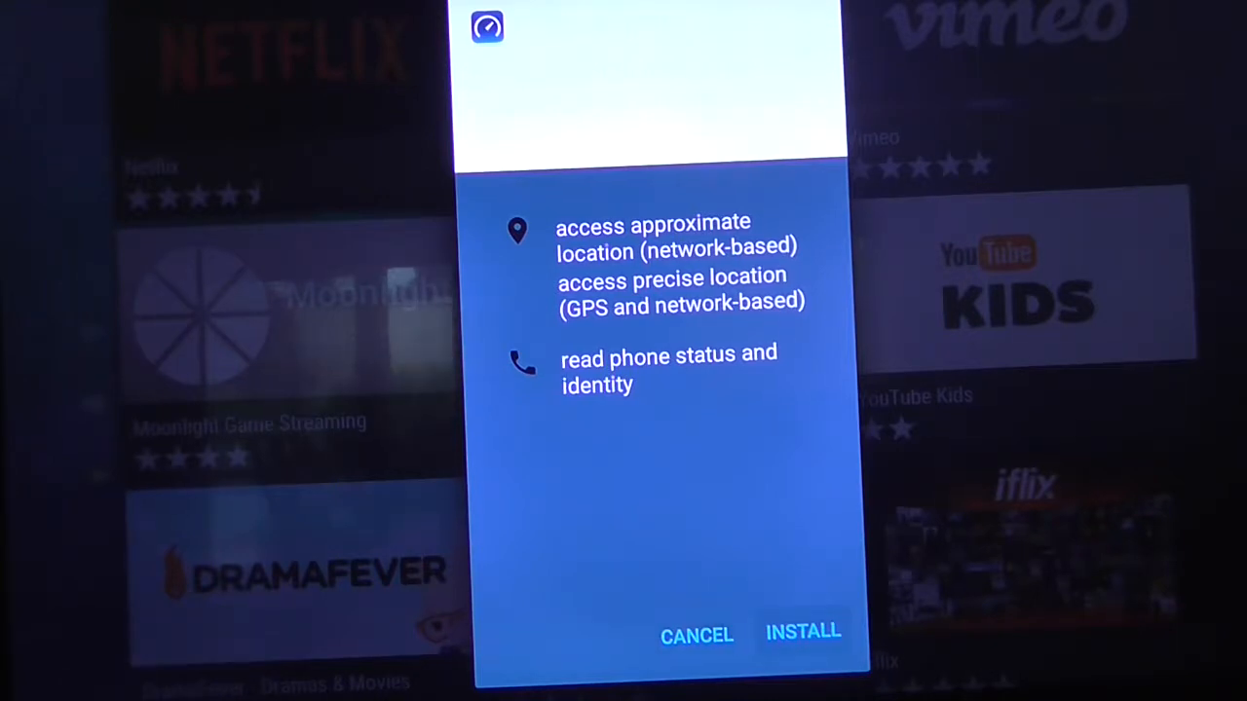
Step: Accept Speedtest's permissions to install it, then dismiss the installed confirmation
left_click(803, 631)
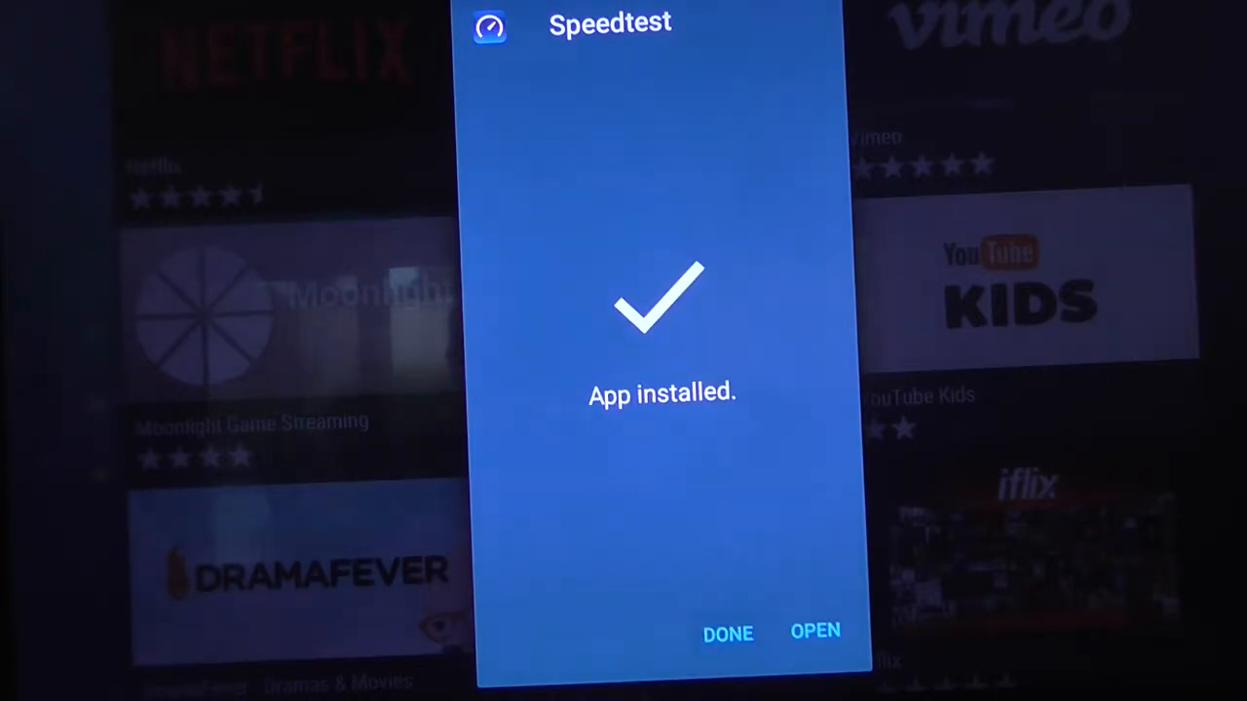
left_click(727, 632)
type("n")
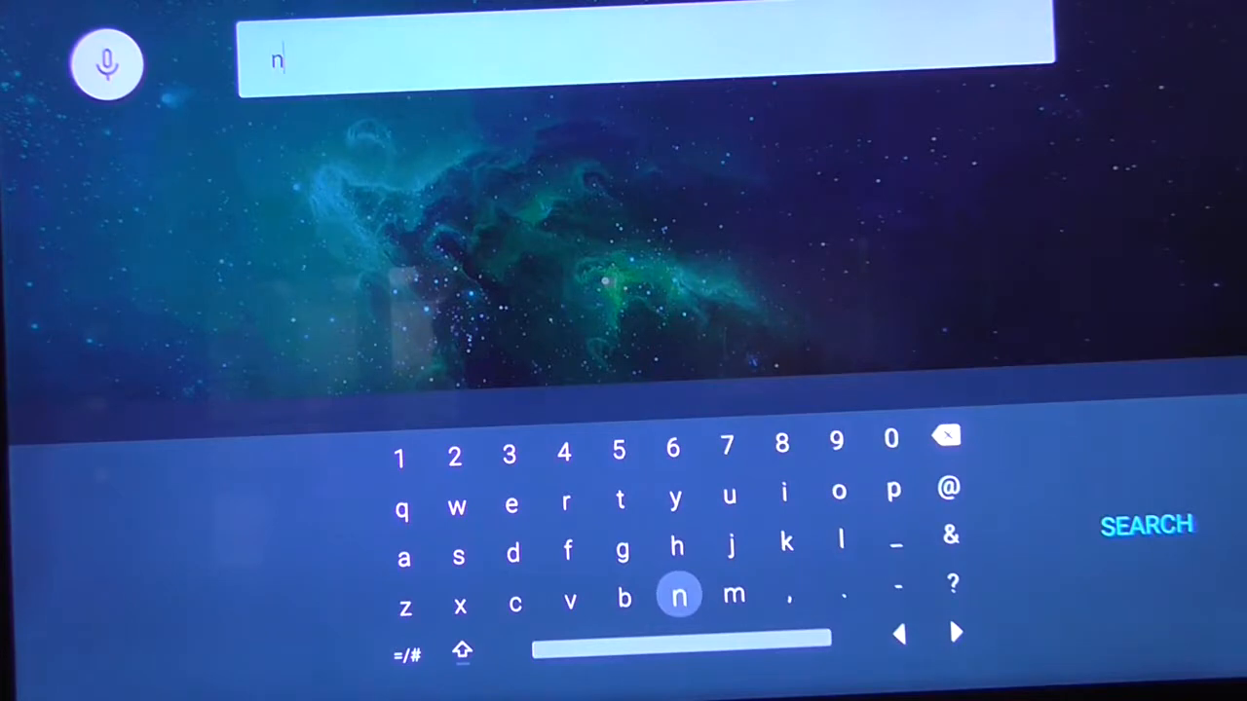
Step: Search for and open the Nearby Explorer 2.2.2 page, then exit to the TV home screen
left_click(512, 504)
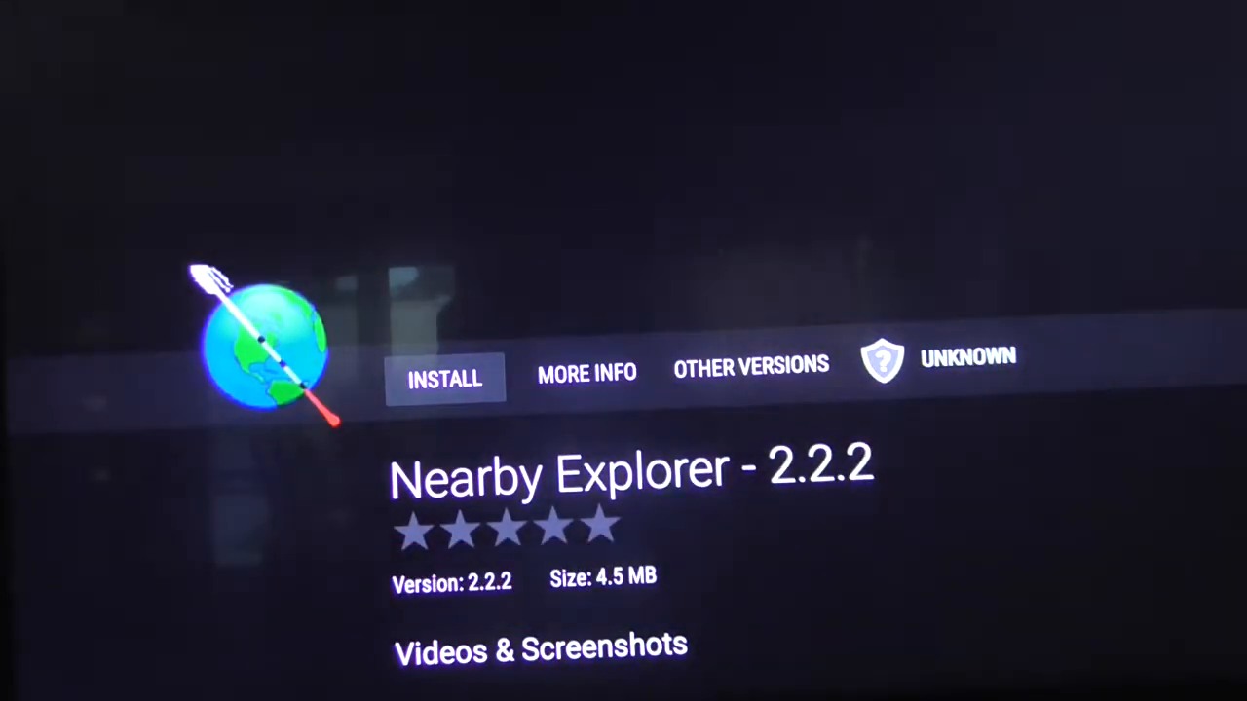
scroll("down", 3)
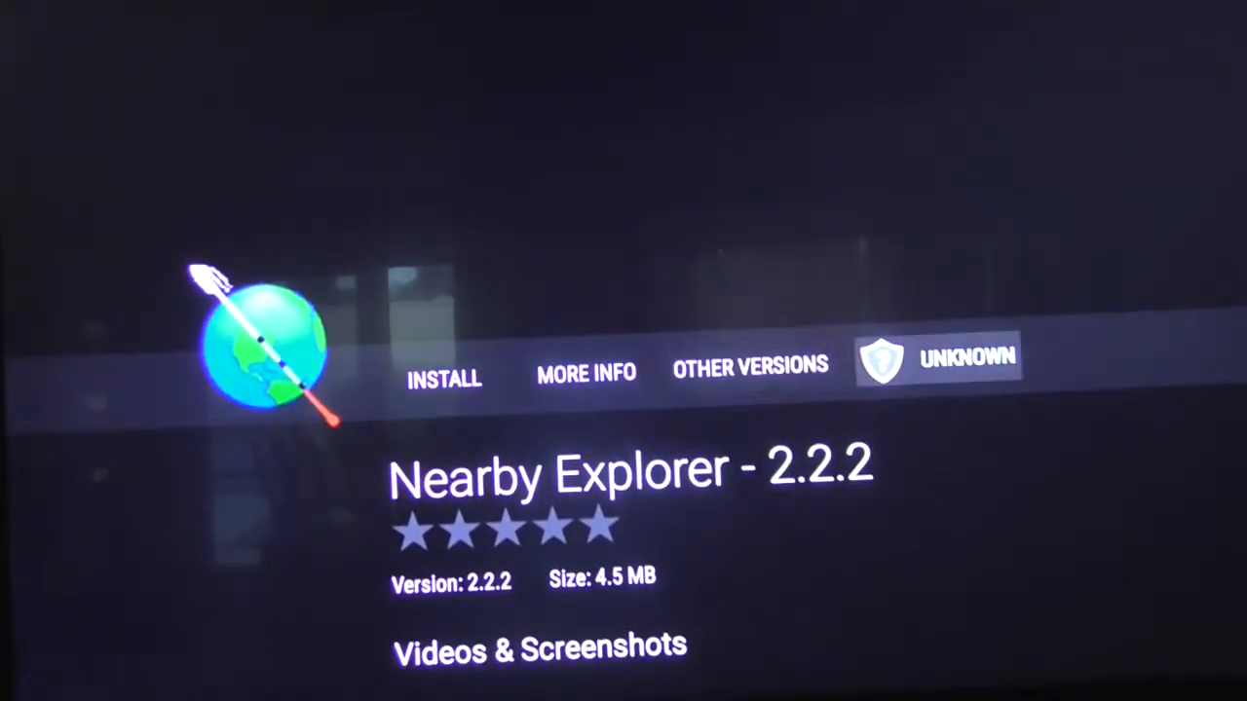
left_click(750, 371)
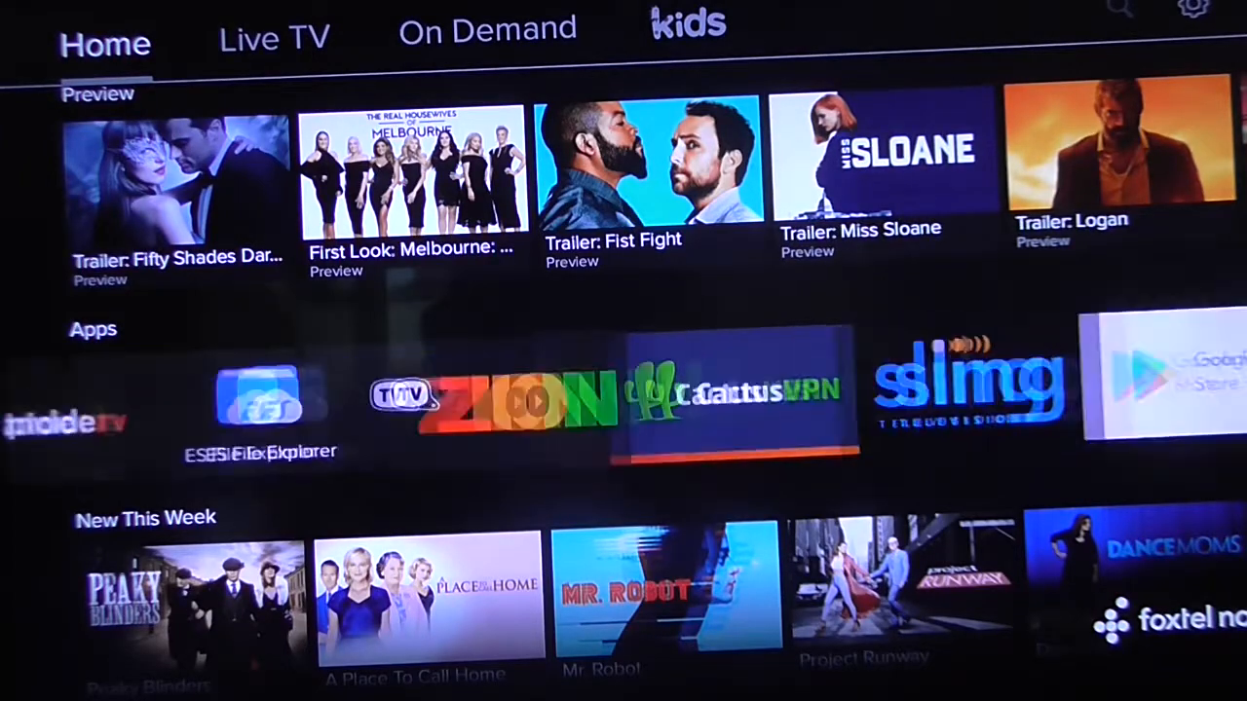
Step: Relaunch Aptoide TV from the Apps row and scroll to My Apps
scroll("left", 3)
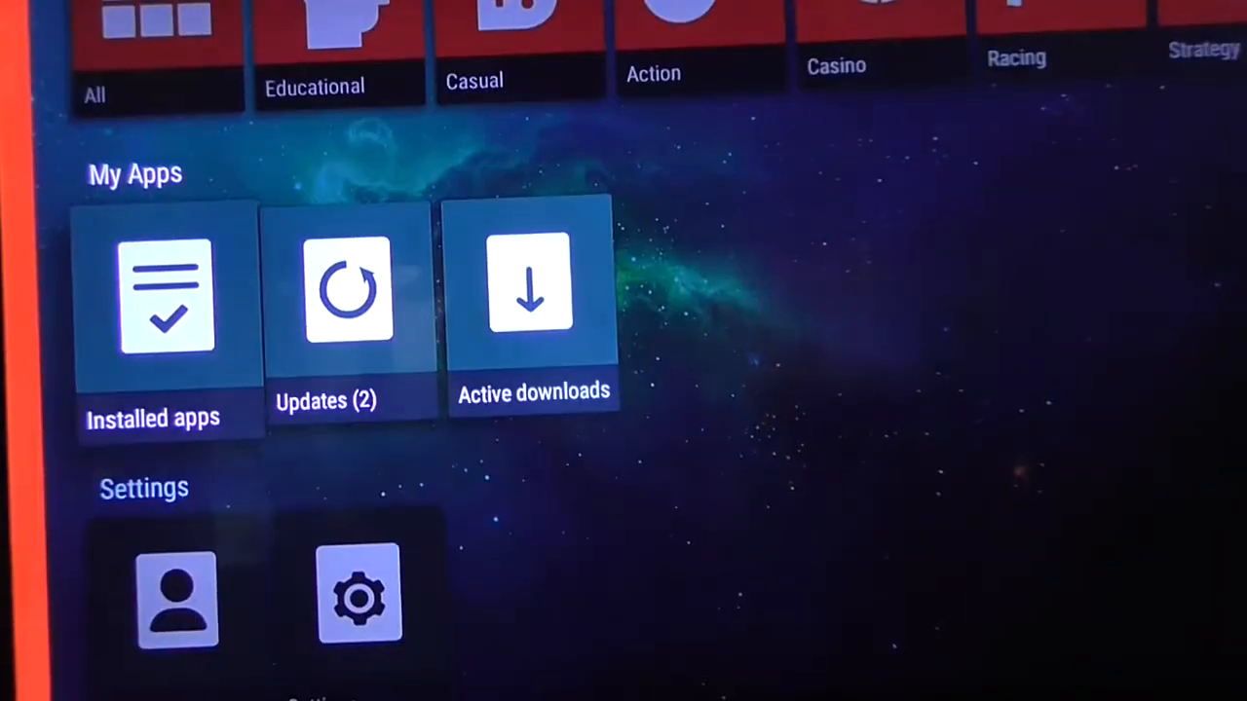
Step: Open Installed apps under My Apps to see Speedtest by Ookla and Netflix
left_click(165, 292)
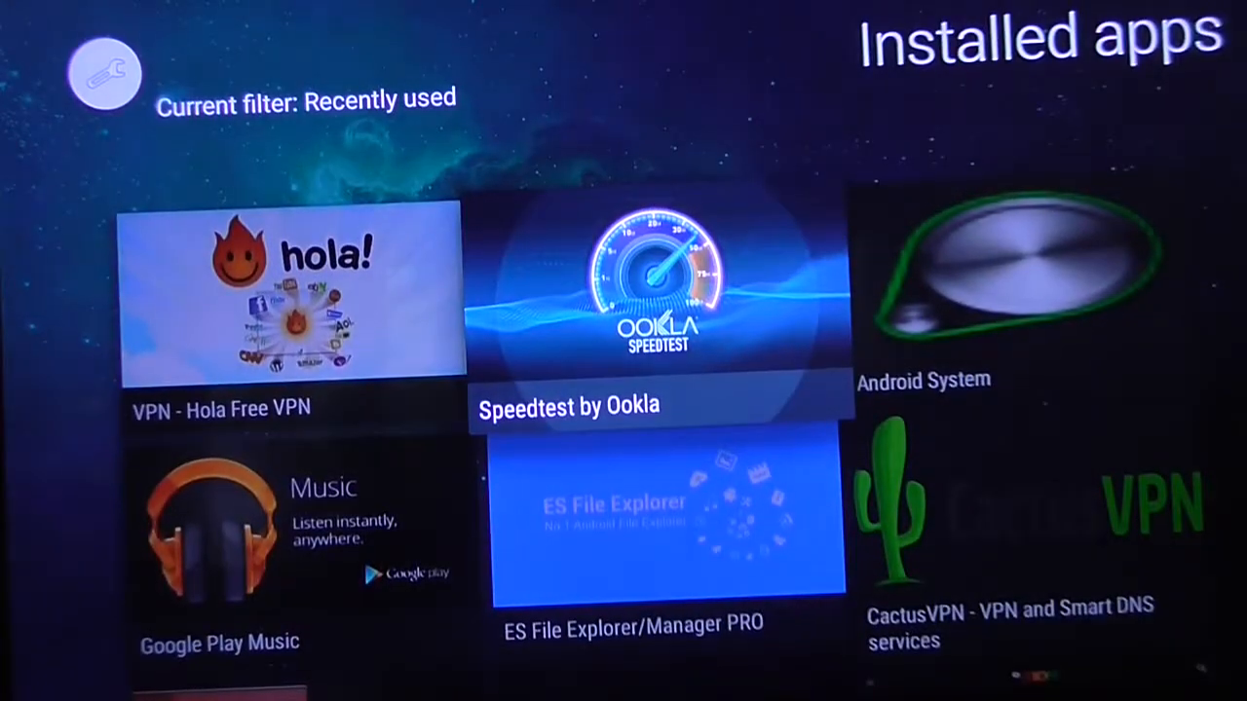
left_click(657, 292)
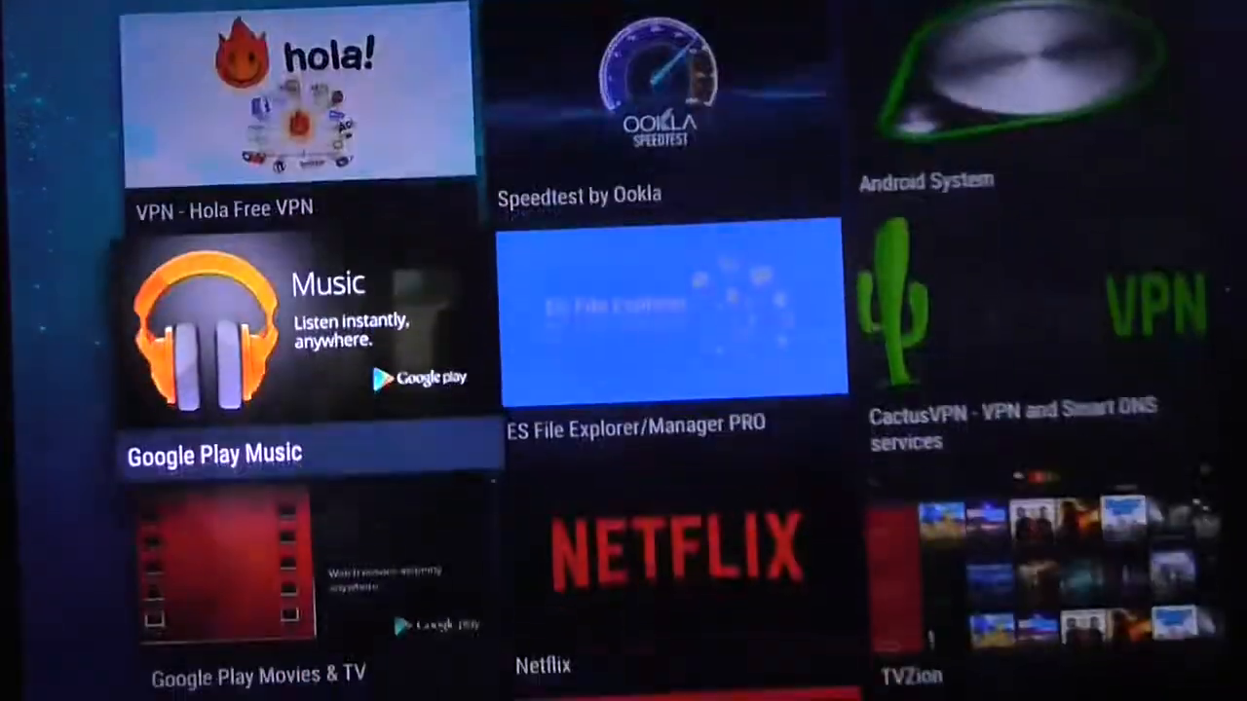
Step: Scroll to the Netflix tile in Installed apps and launch Netflix
scroll("down", 3)
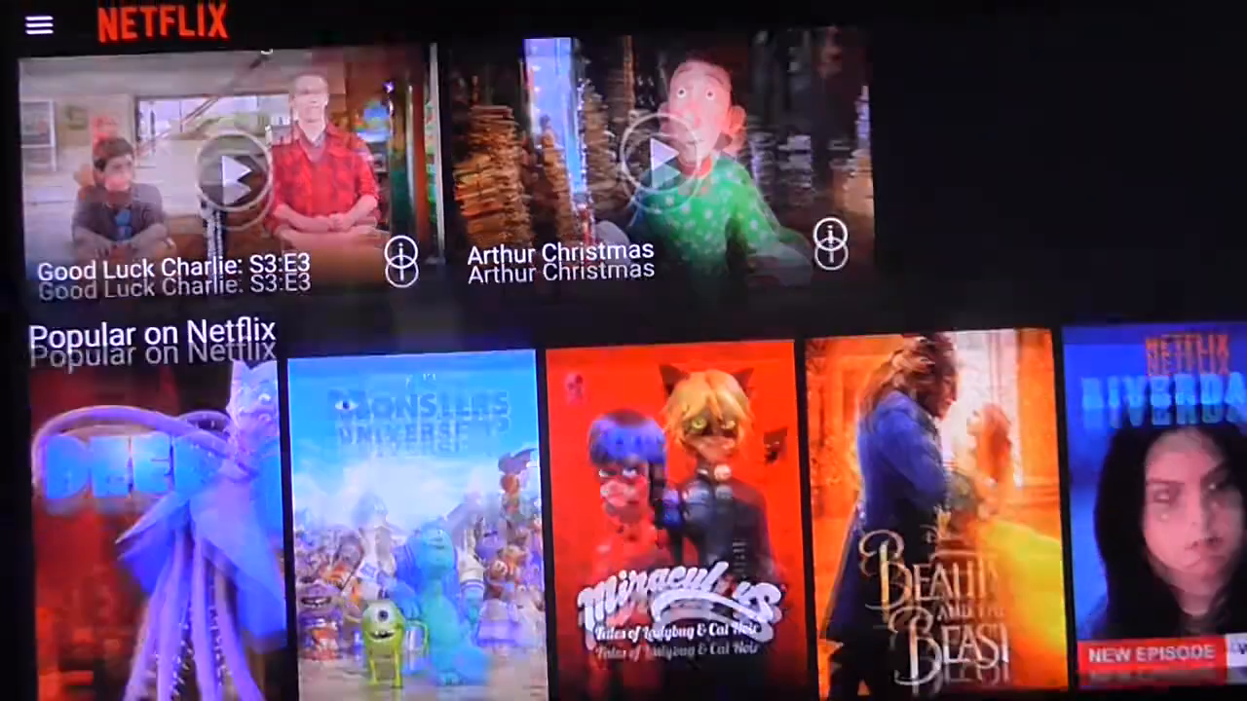
Step: Scroll the Netflix home screen past Trending now and Top picks to Comedies and TV Shows
scroll("down", 3)
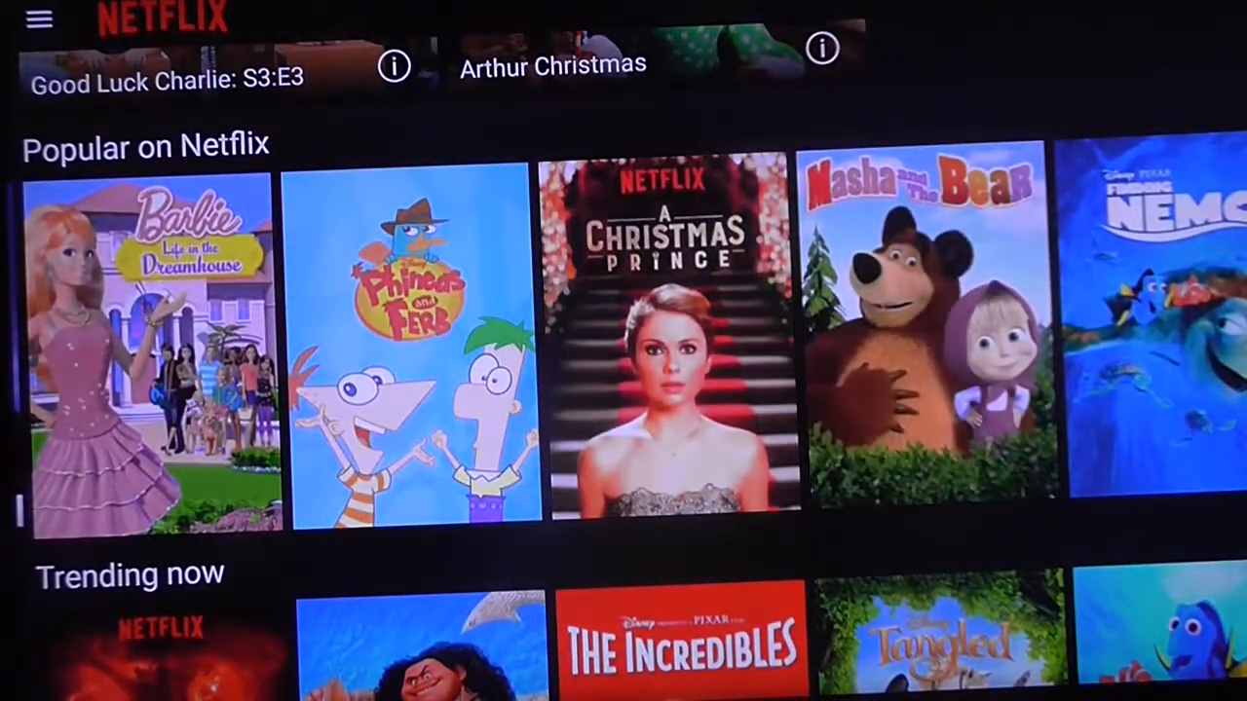
scroll("down", 3)
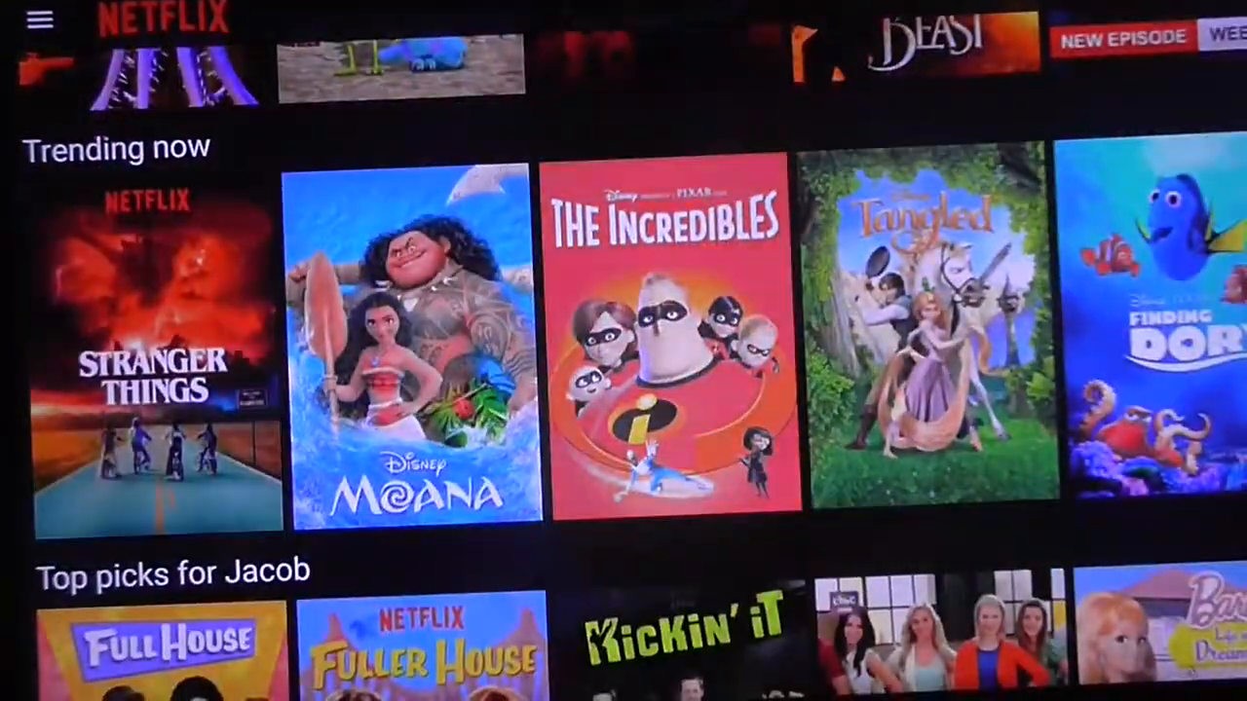
scroll("right", 3)
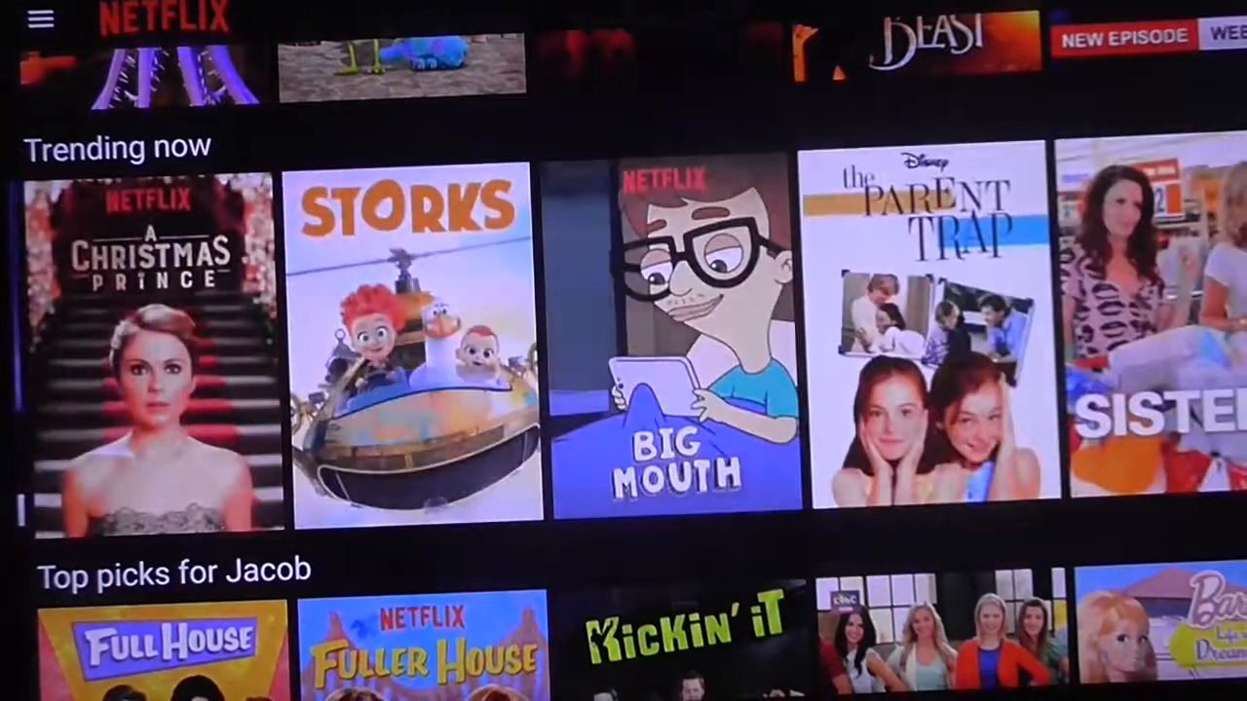
scroll("down", 3)
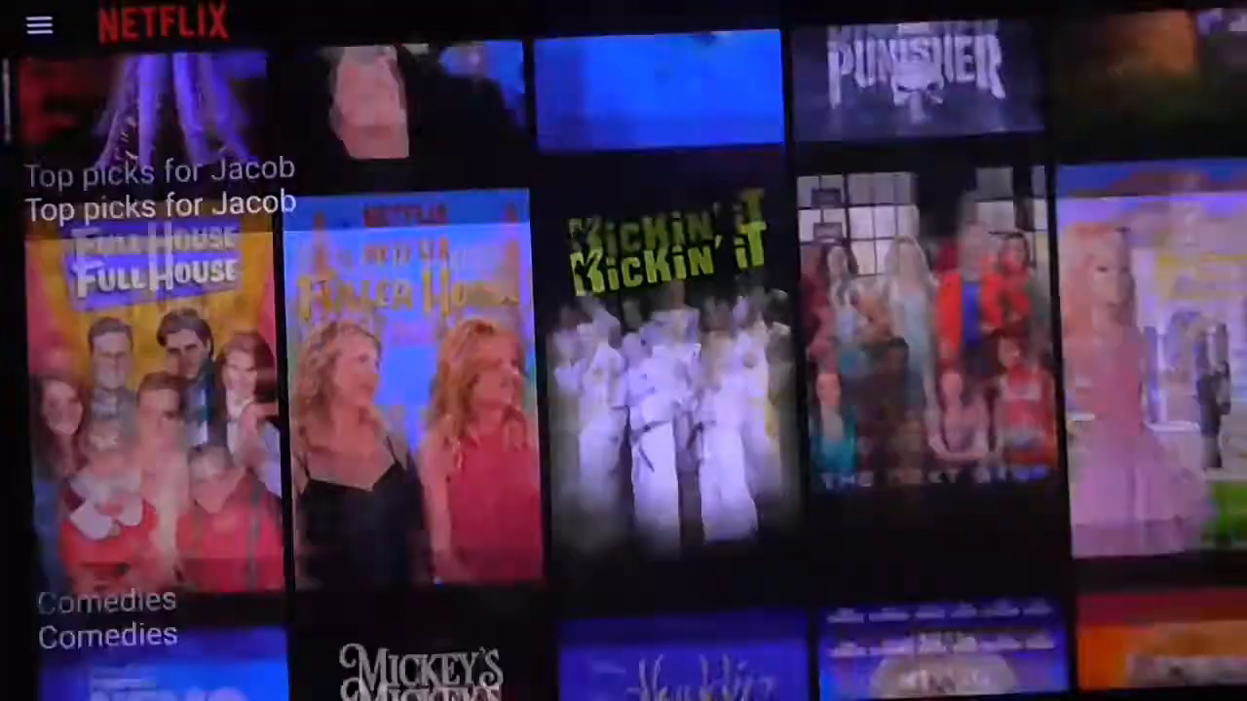
scroll("down", 3)
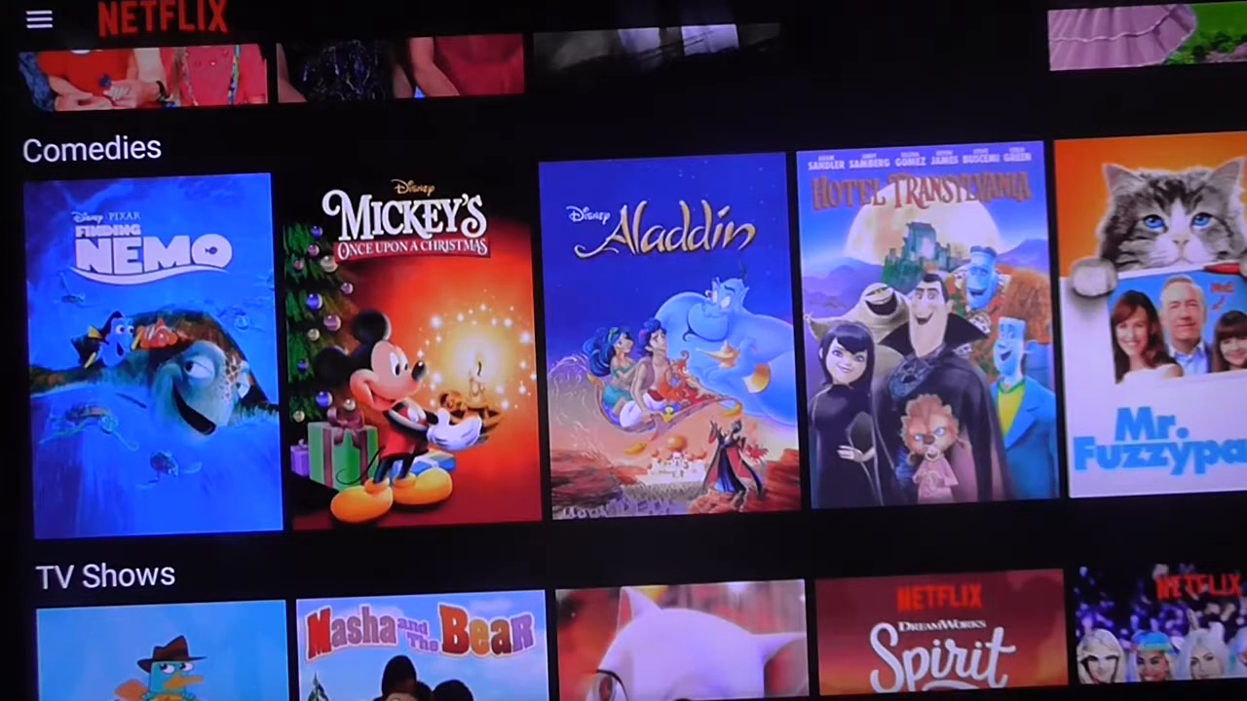